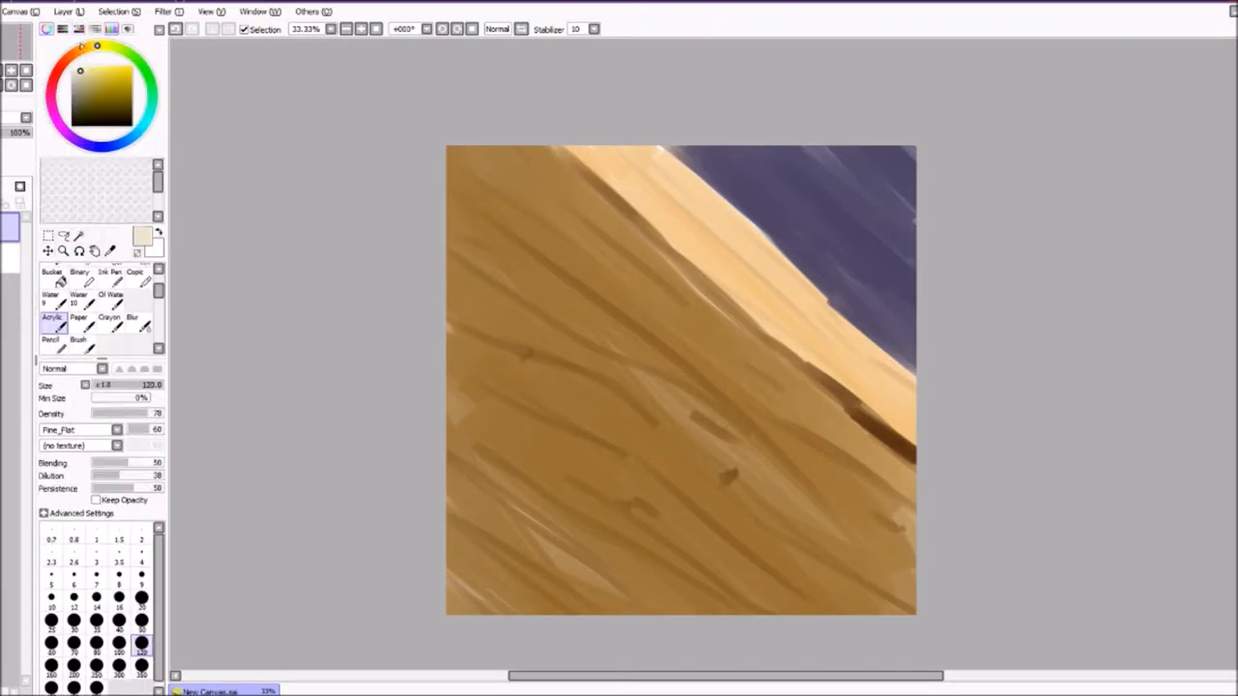
# Set the Acrylic brush to size 80, shade the pale lower jaw, and start the upper jaw
pyautogui.click(96, 648)
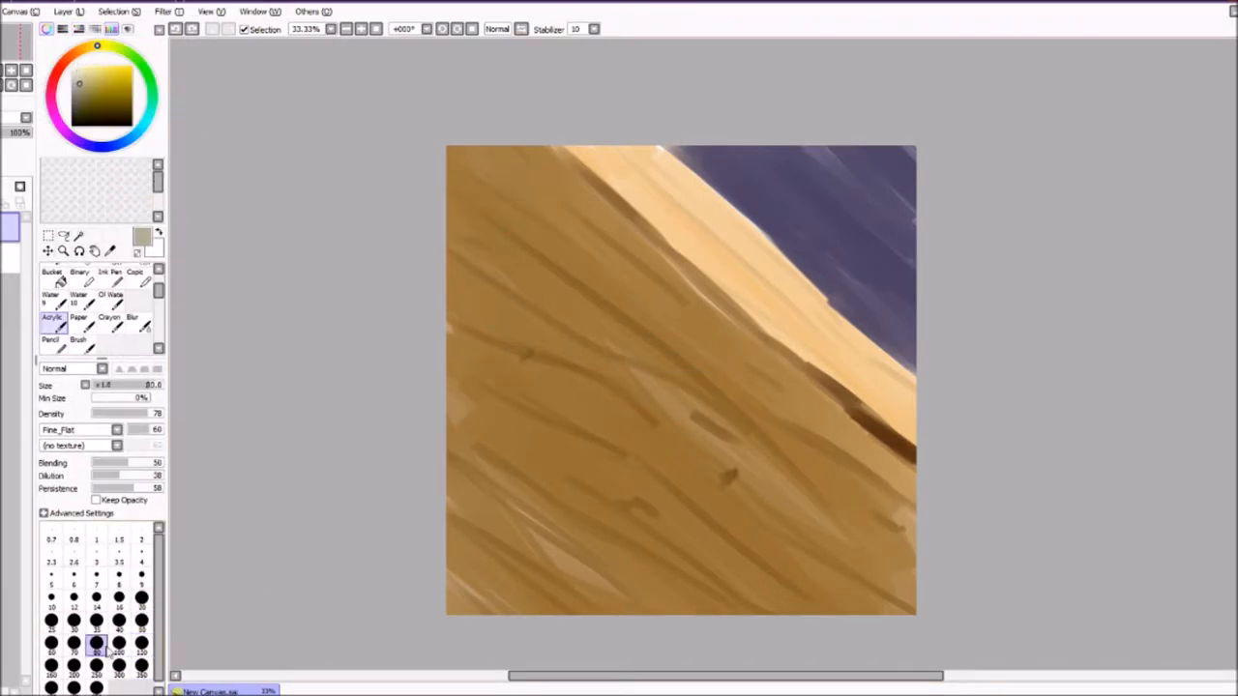
pyautogui.moveTo(658, 406); pyautogui.dragTo(861, 425)
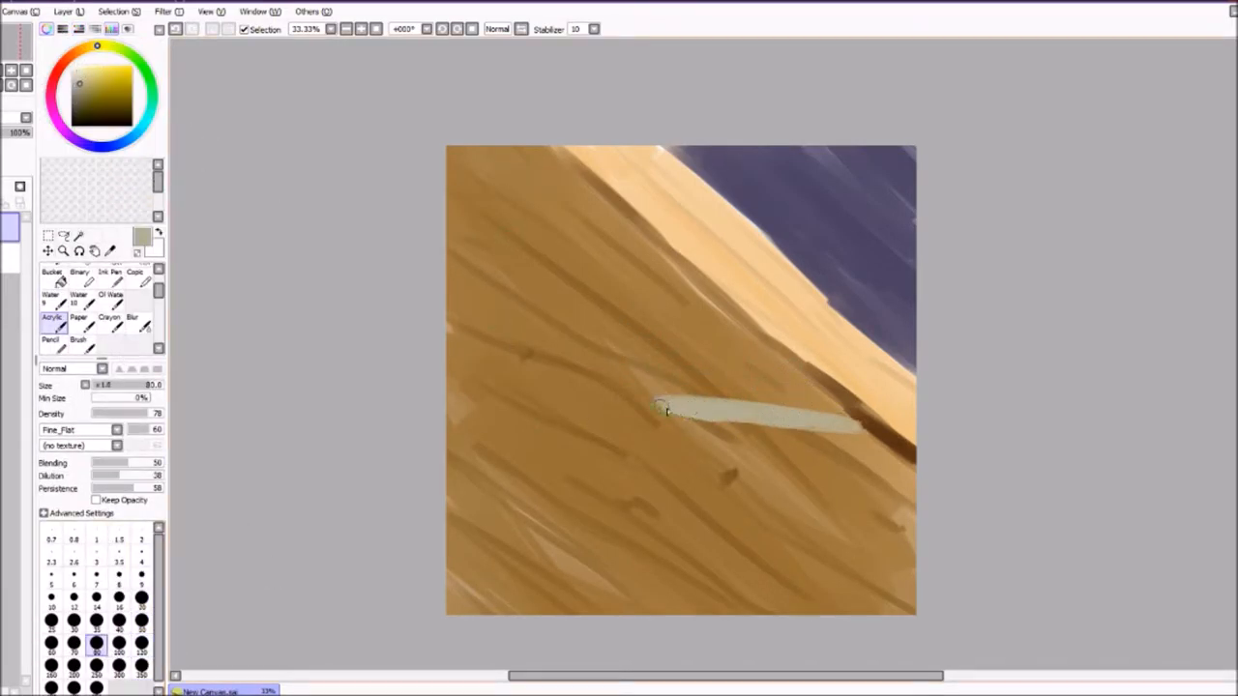
pyautogui.moveTo(668, 411); pyautogui.dragTo(745, 427)
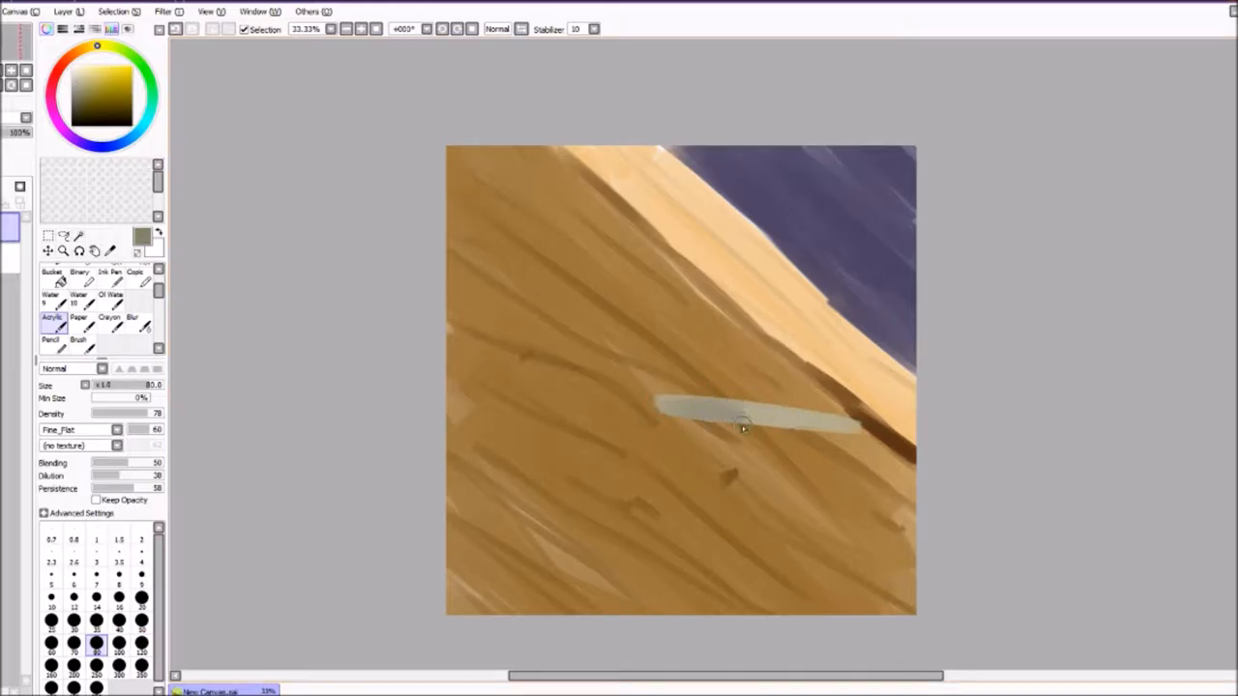
pyautogui.moveTo(745, 429); pyautogui.dragTo(667, 400)
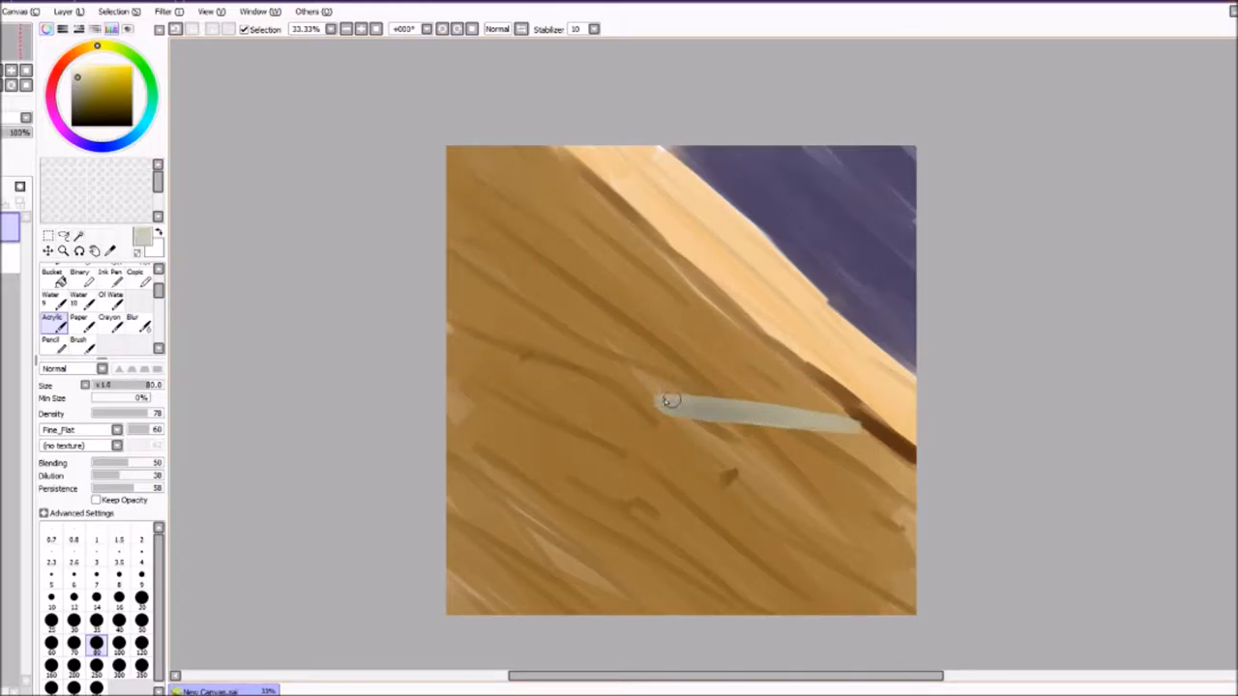
pyautogui.moveTo(663, 401); pyautogui.dragTo(880, 418)
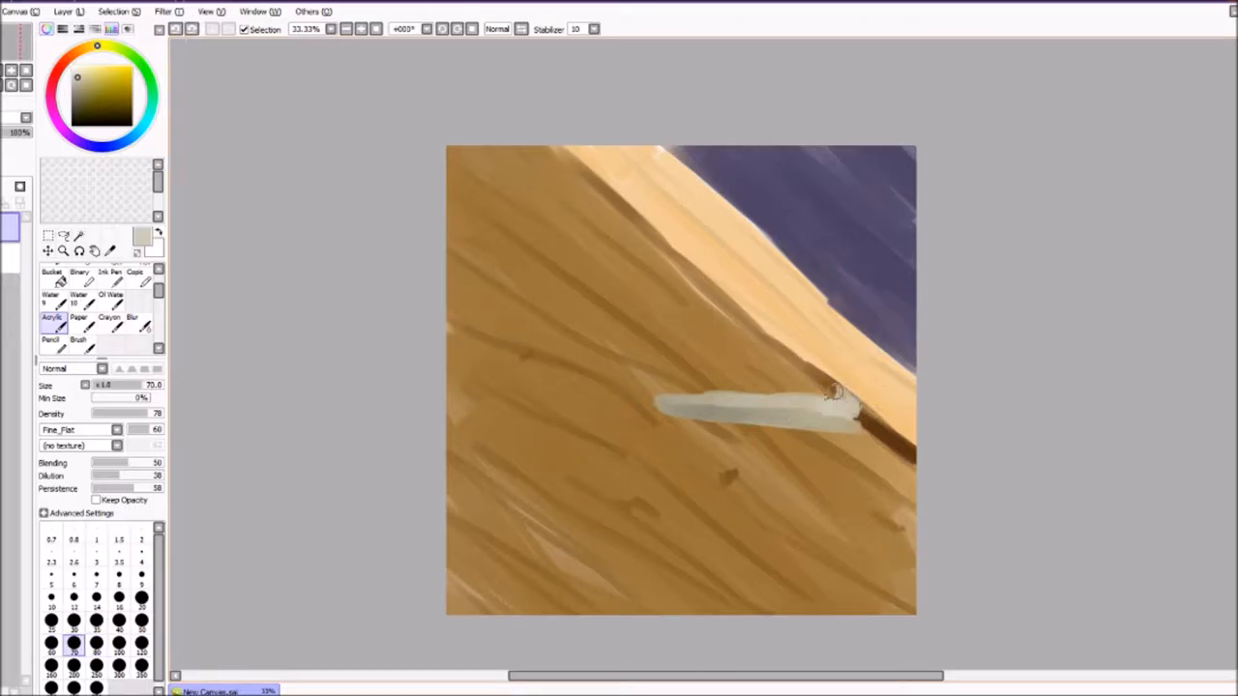
pyautogui.moveTo(832, 392); pyautogui.dragTo(706, 382)
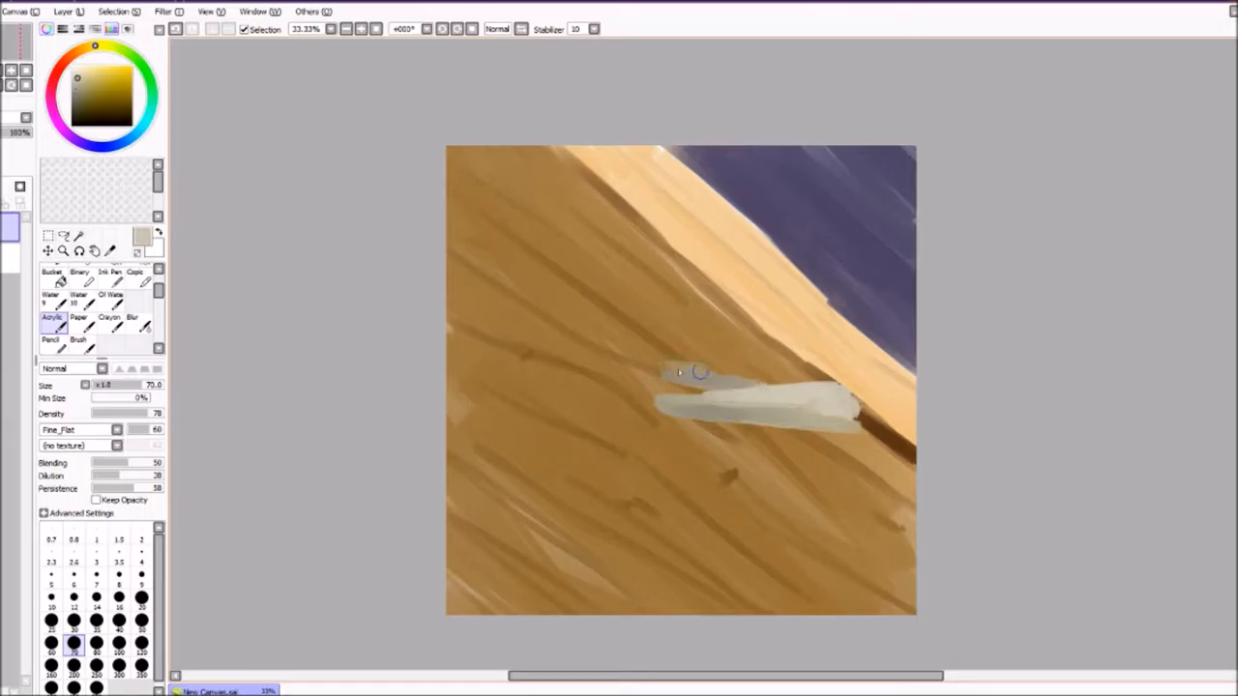
pyautogui.moveTo(682, 372); pyautogui.dragTo(846, 418)
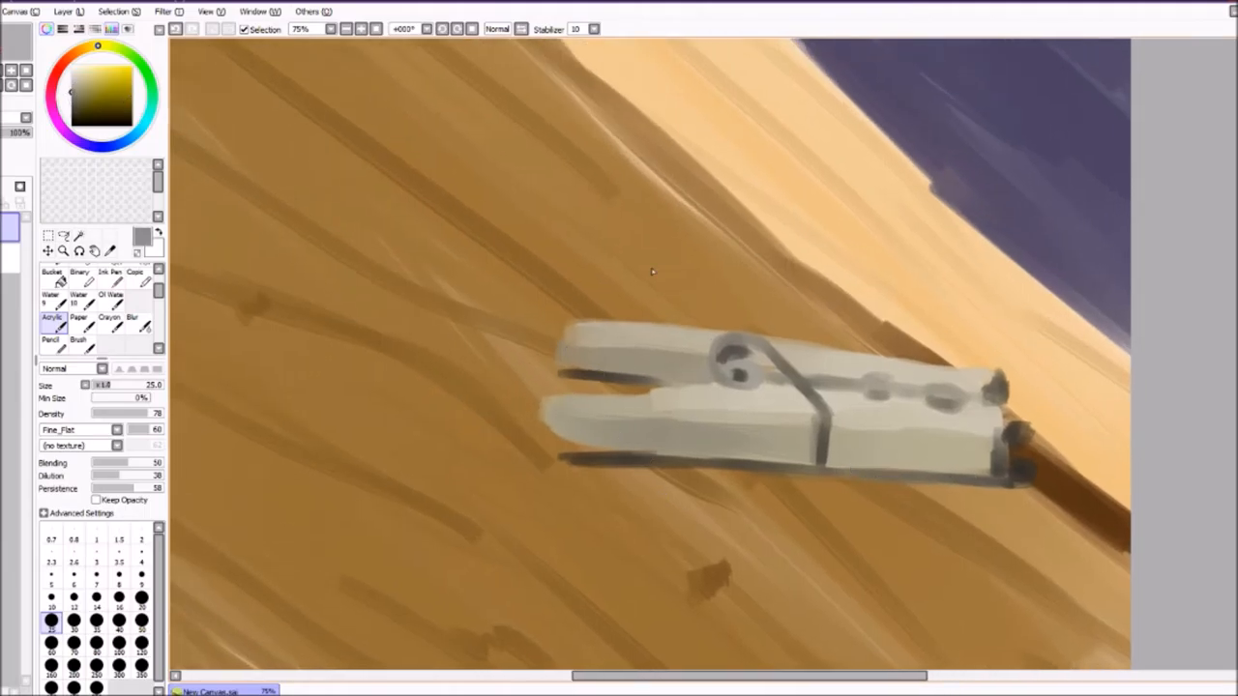
# Pick pale yellow and switch to a large soft Airbrush for highlights
pyautogui.click(118, 576)
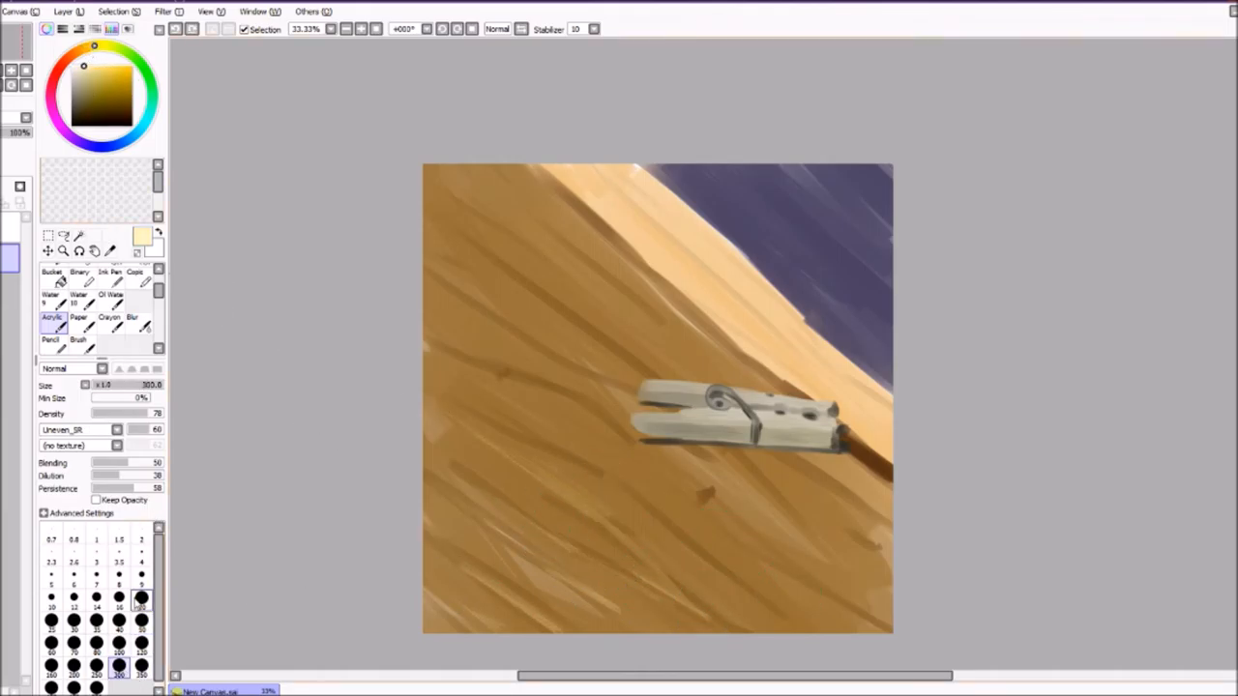
pyautogui.click(77, 334)
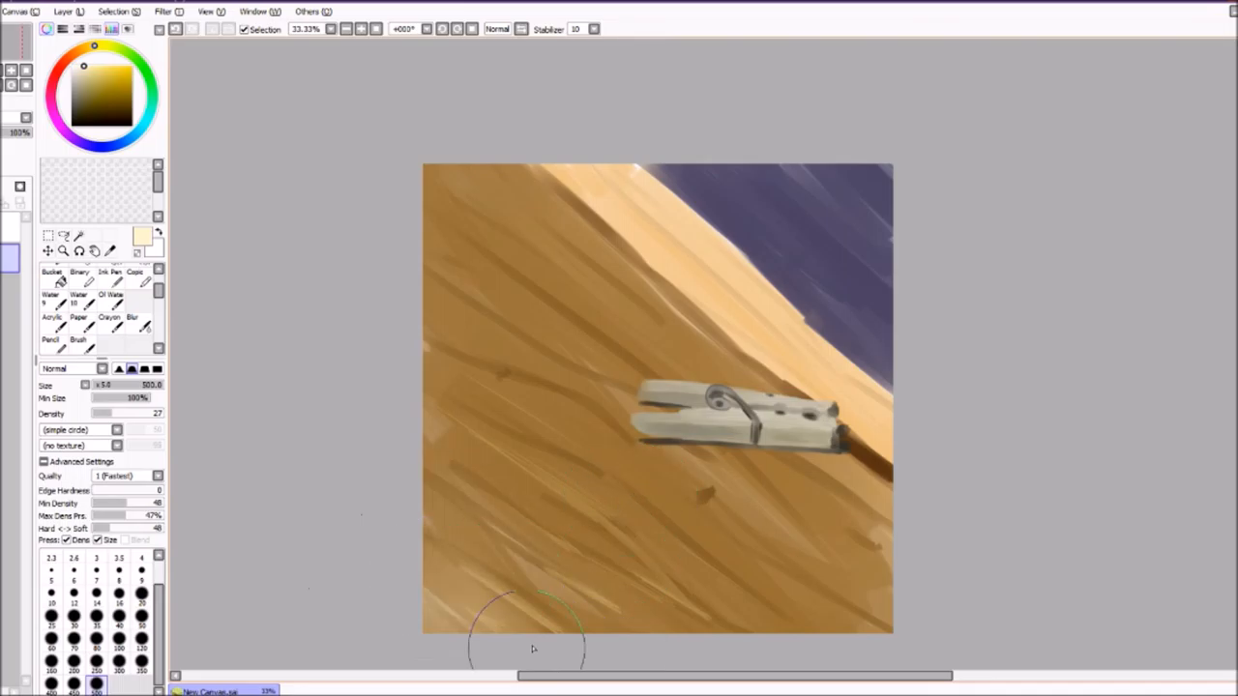